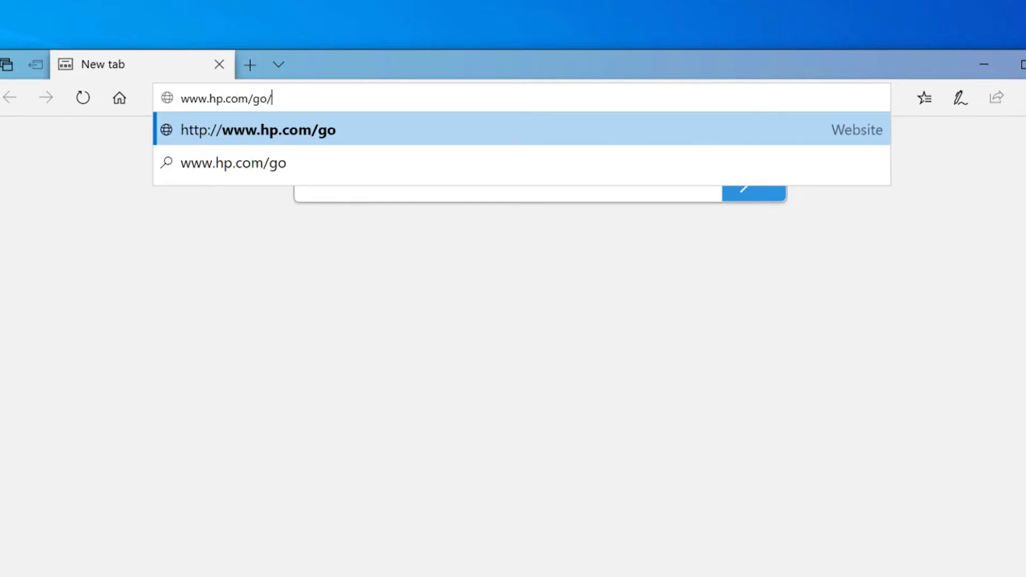
{"action": "type", "text": "supportassistant"}
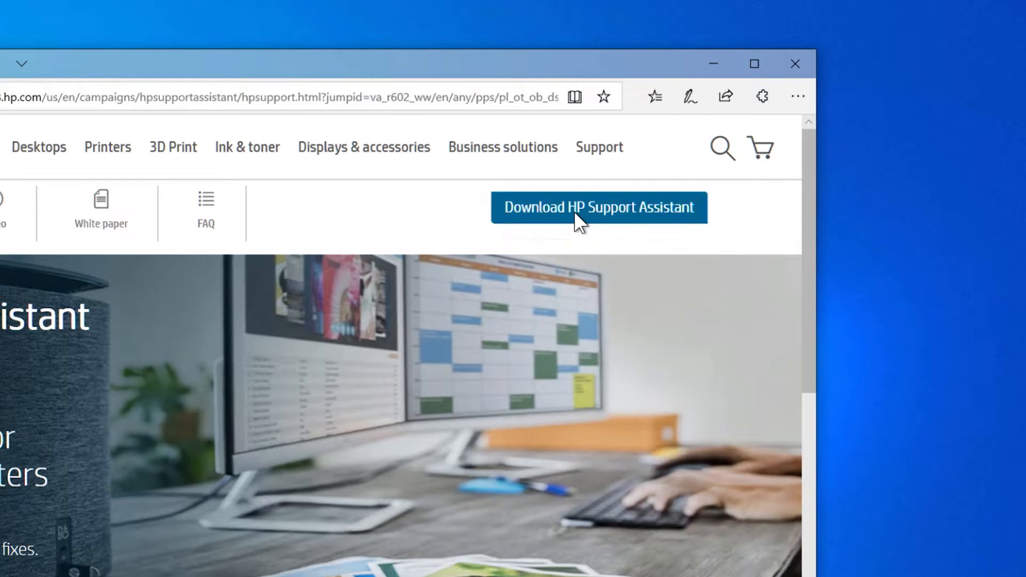
- Download the HP Support Assistant installer and run it from the download bar
{"action": "left_click", "coordinate": [598, 207]}
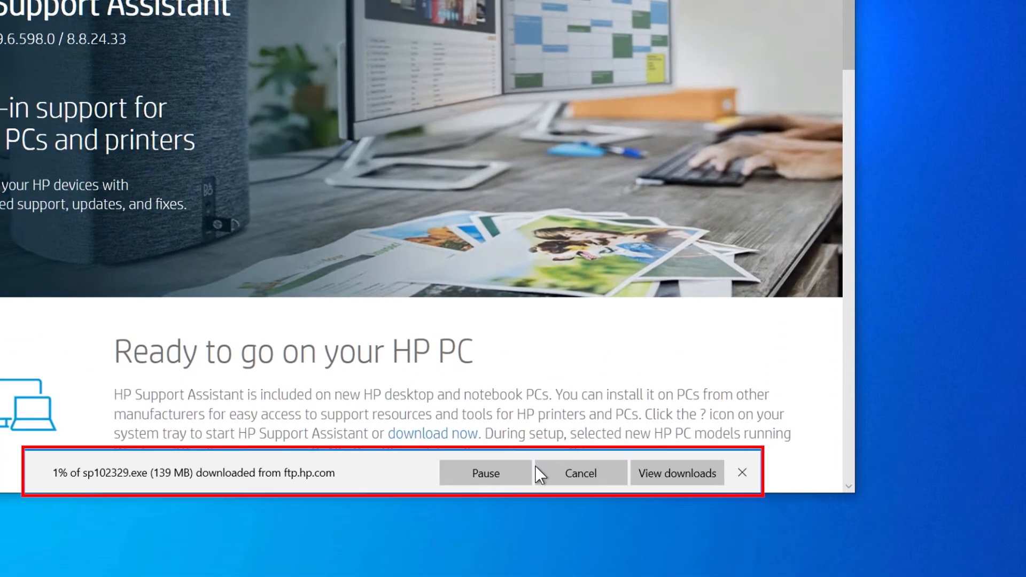
{"action": "left_click", "coordinate": [793, 15]}
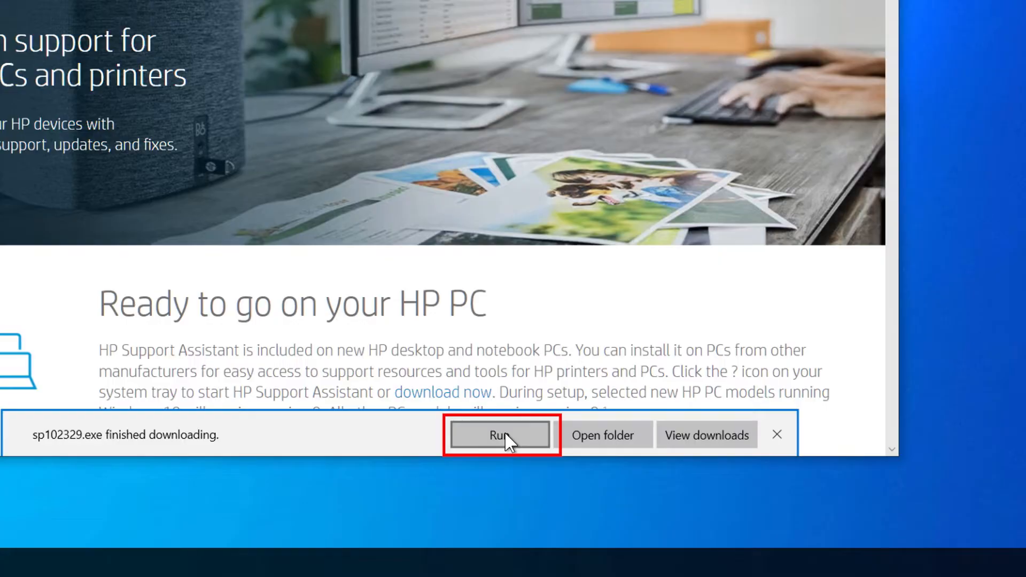
{"action": "left_click", "coordinate": [499, 434]}
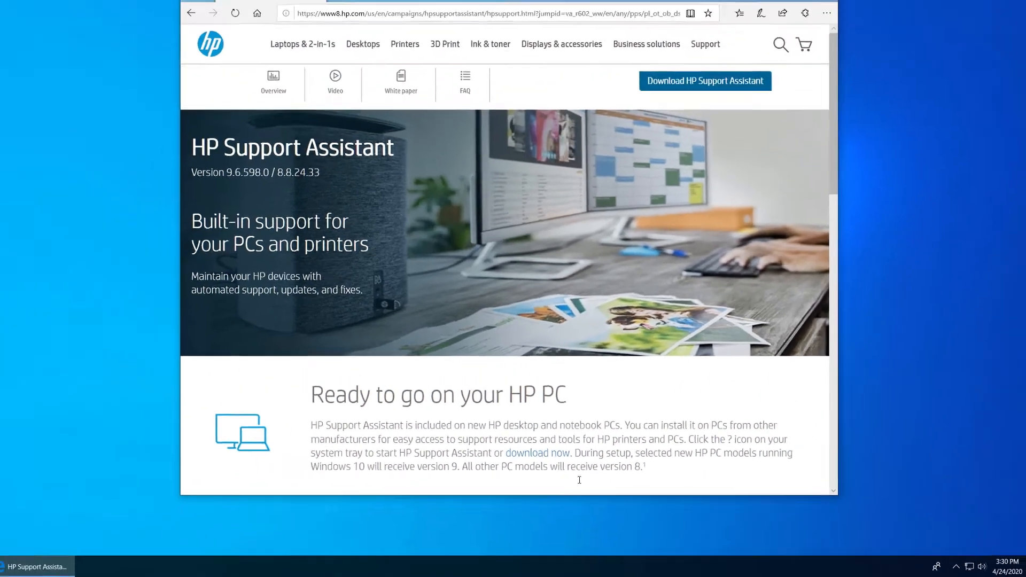
{"action": "left_click", "coordinate": [705, 82]}
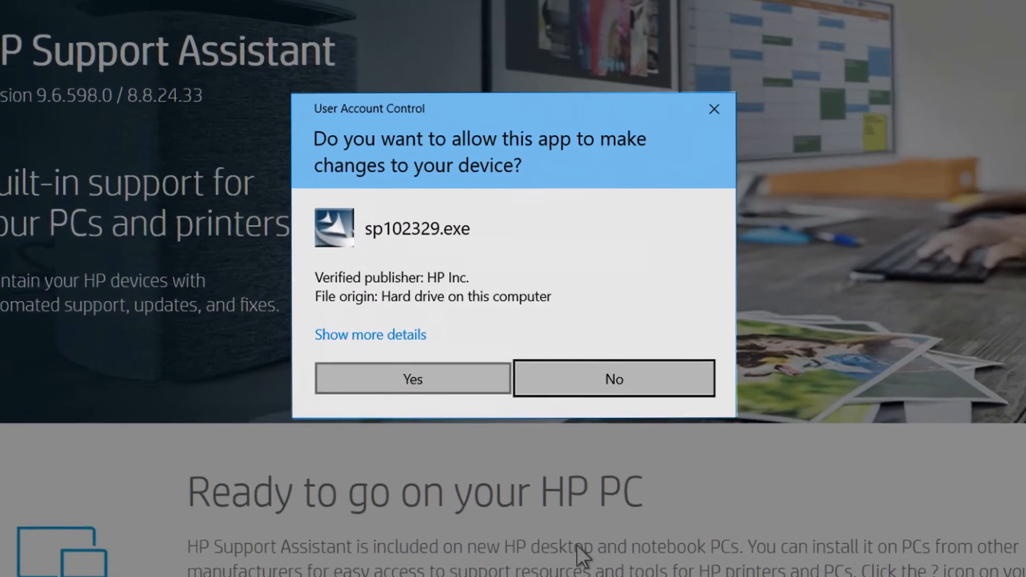
- Allow the installer, accept the license agreement, and install HP Support Assistant to completion
{"action": "left_click", "coordinate": [413, 379]}
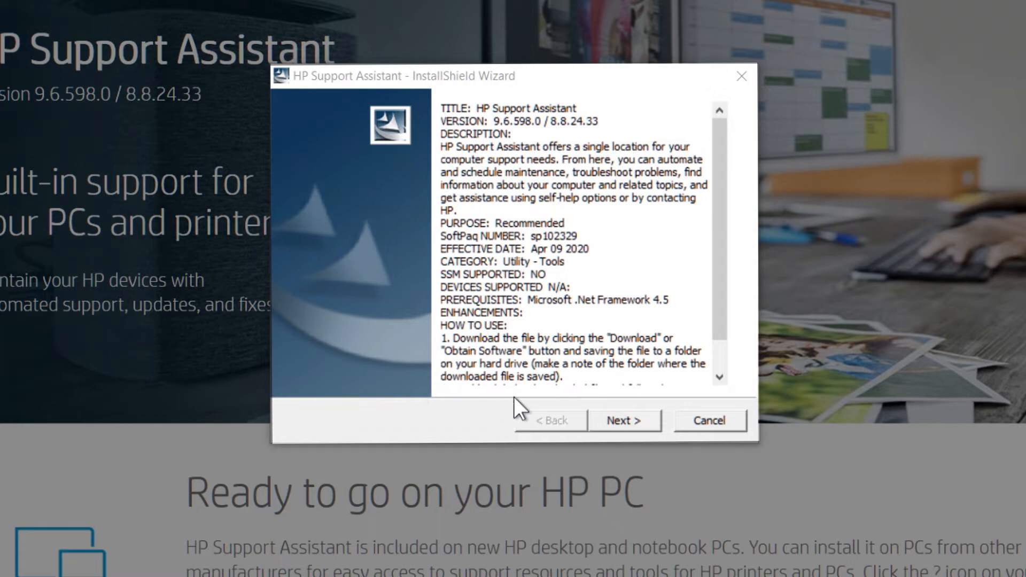
{"action": "left_click", "coordinate": [624, 420]}
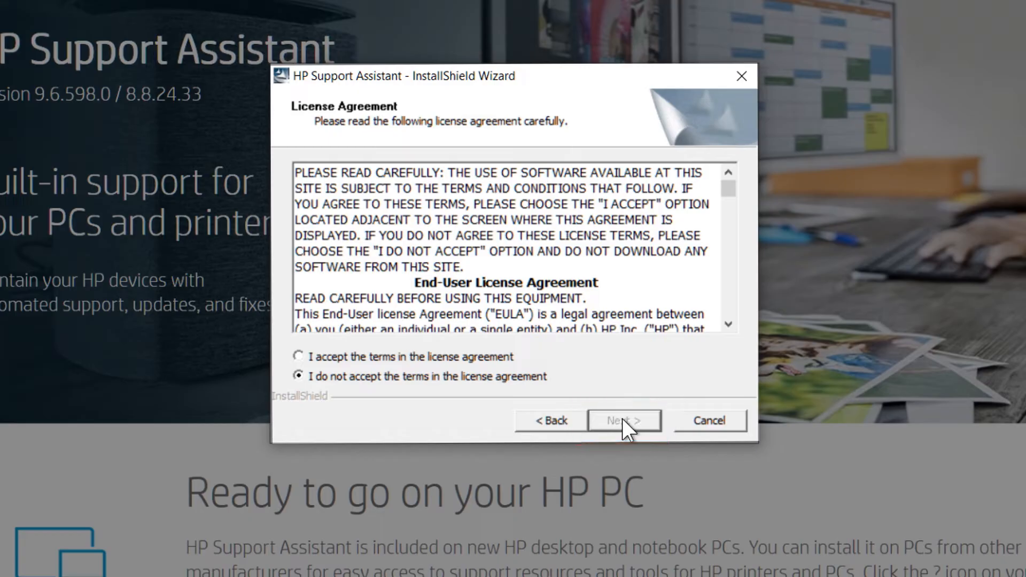
{"action": "left_click", "coordinate": [298, 357]}
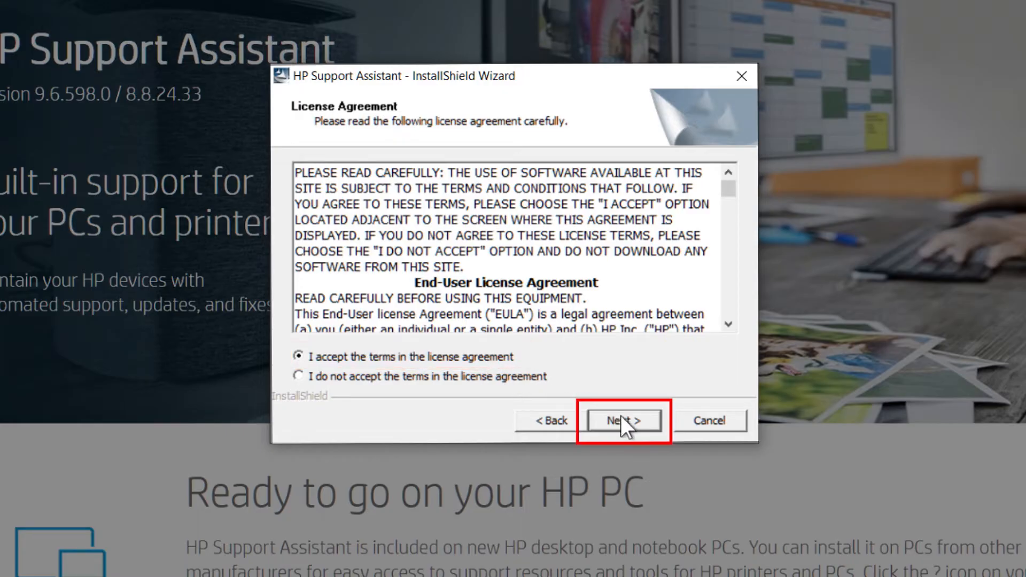
{"action": "left_click", "coordinate": [620, 420]}
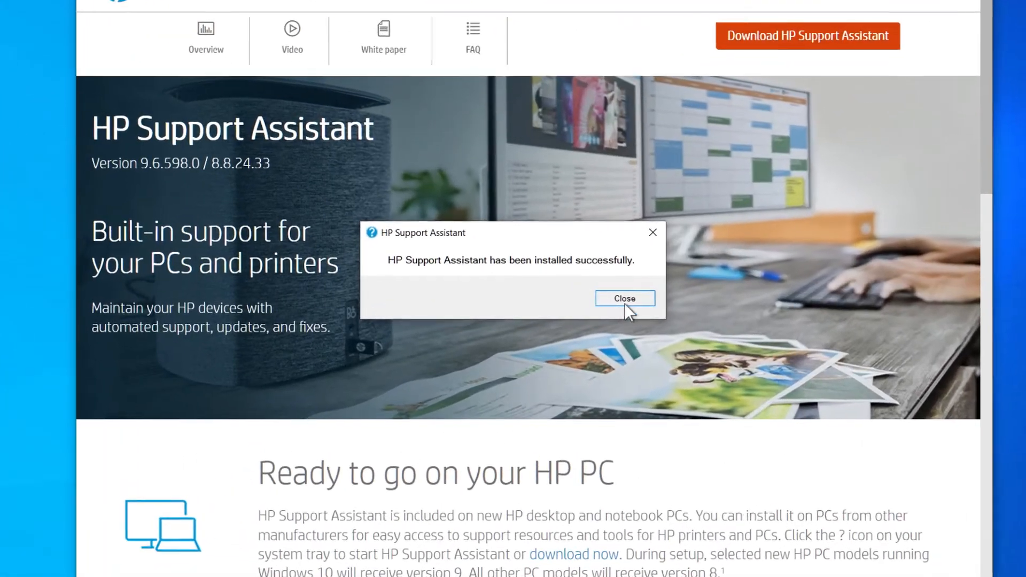
- Close the installation success message and show the My PC details page
{"action": "left_click", "coordinate": [624, 298]}
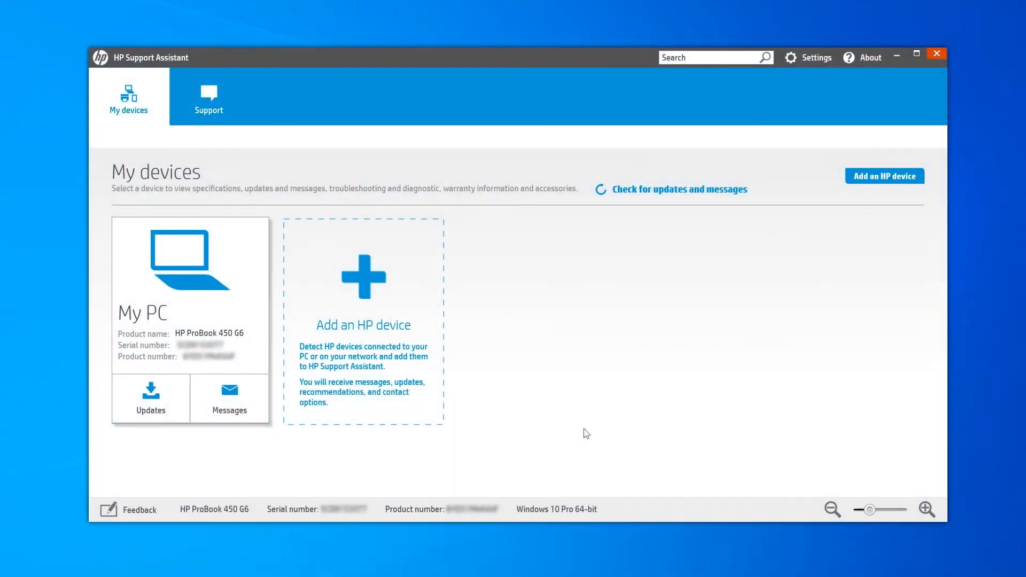
{"action": "mouse_move", "coordinate": [239, 307]}
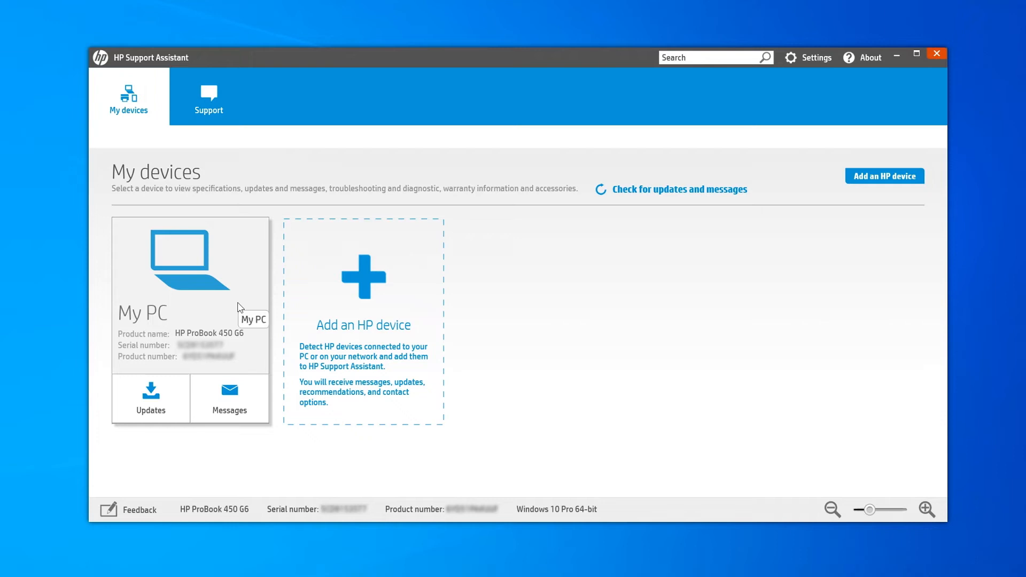
{"action": "left_click", "coordinate": [190, 270]}
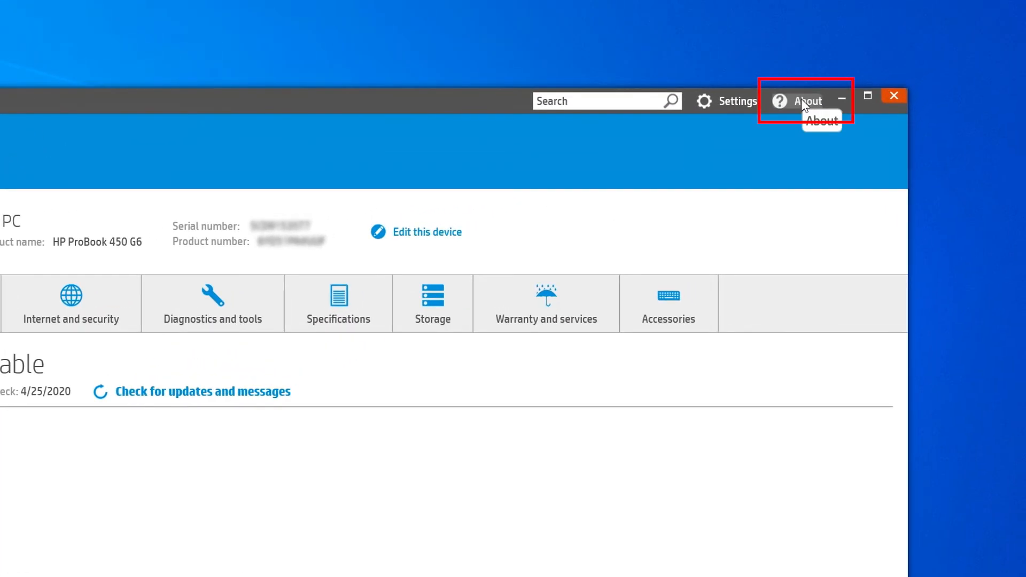
- Show About (version 8.3.34.7) and start checking for the latest HP Support Assistant version
{"action": "left_click", "coordinate": [808, 101]}
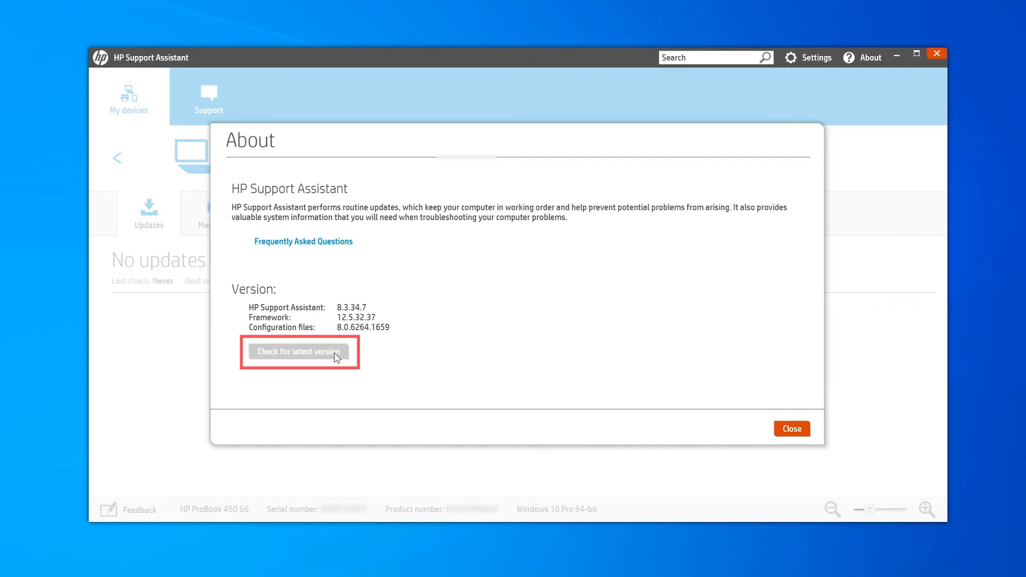
{"action": "left_click", "coordinate": [298, 352]}
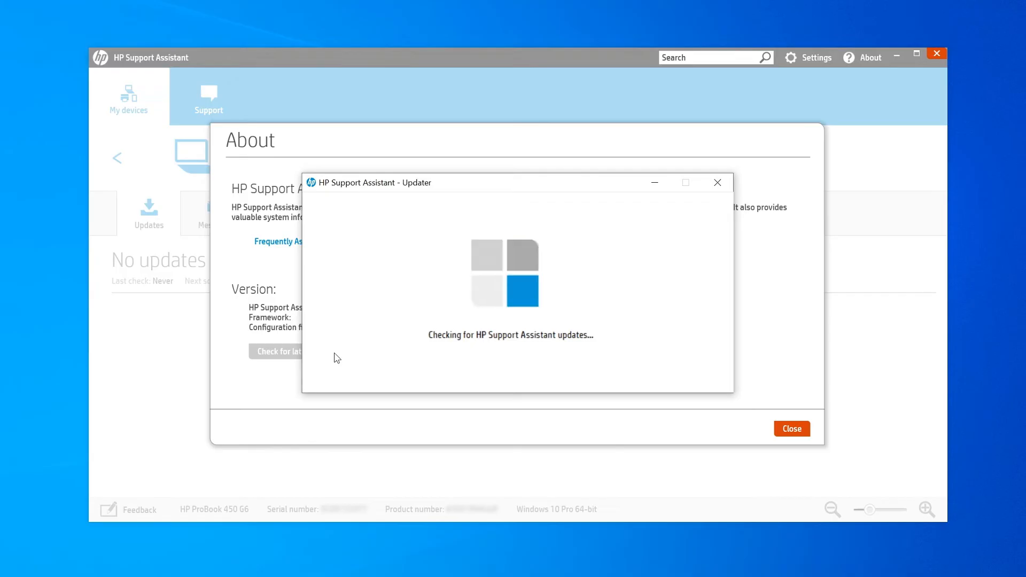